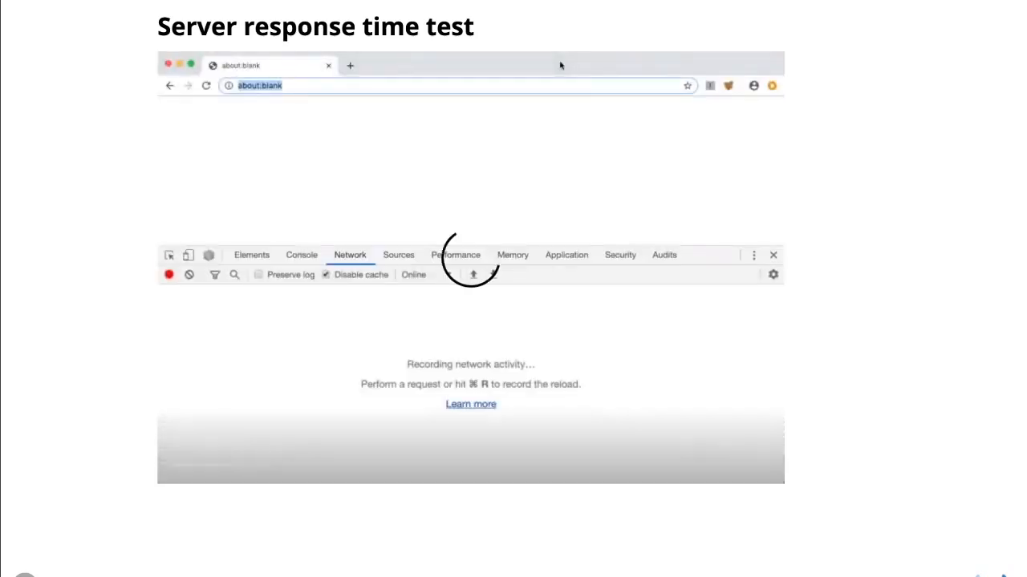
pyautogui.write('ninth-candy.glitch.me')
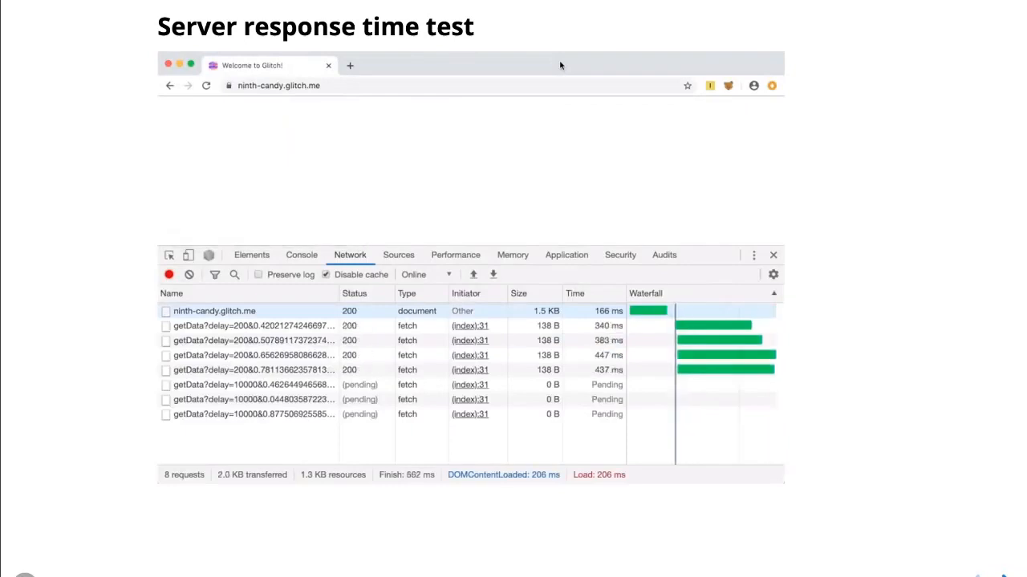